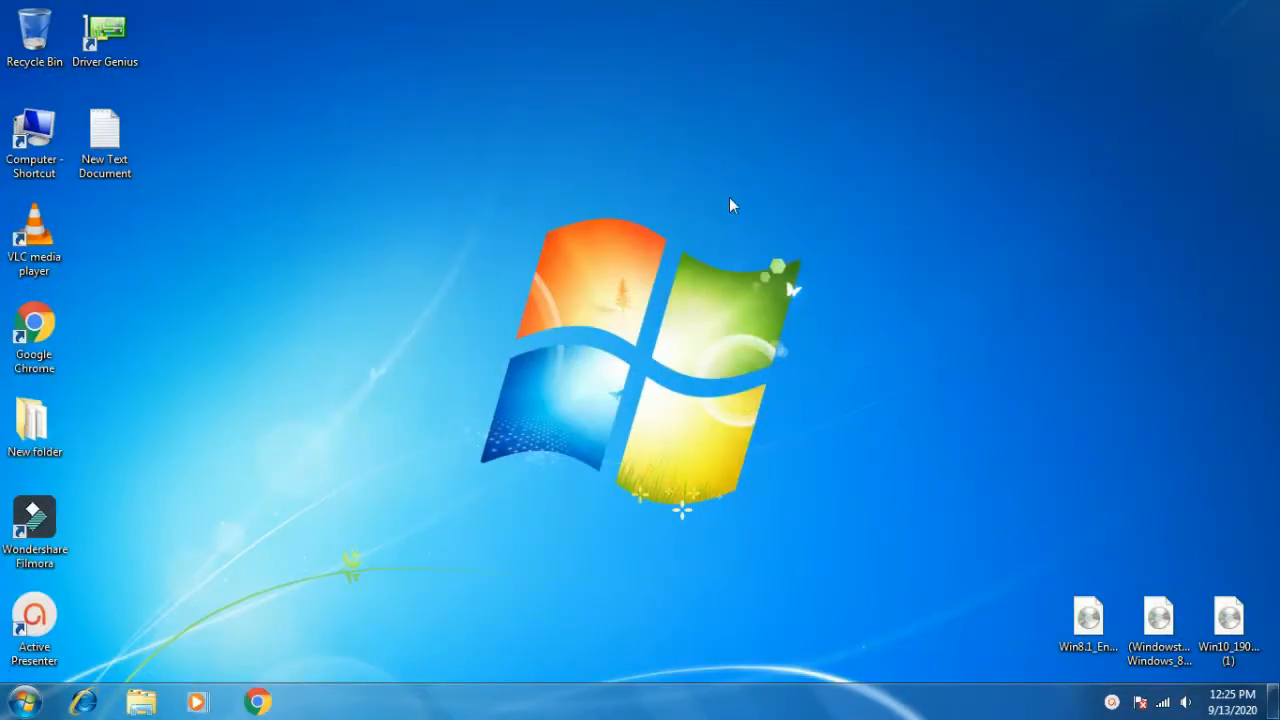
pyautogui.moveTo(758, 184)
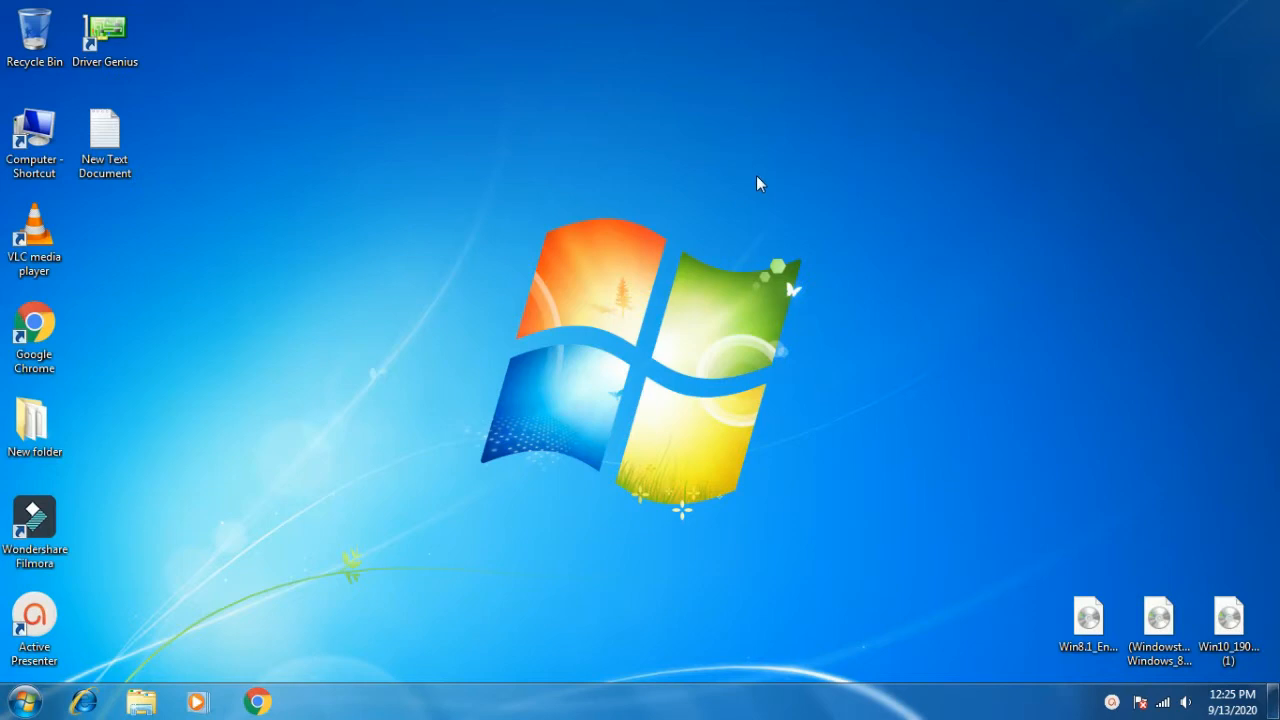
pyautogui.moveTo(862, 398)
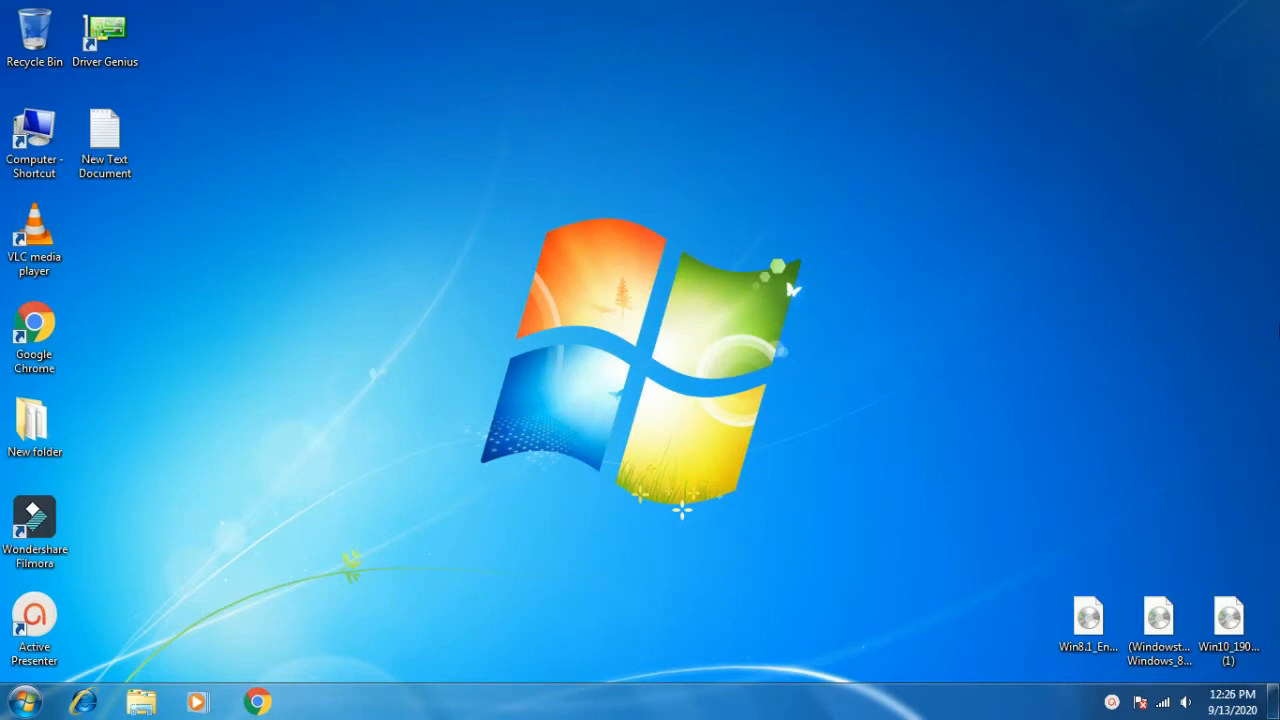
pyautogui.moveTo(312, 244)
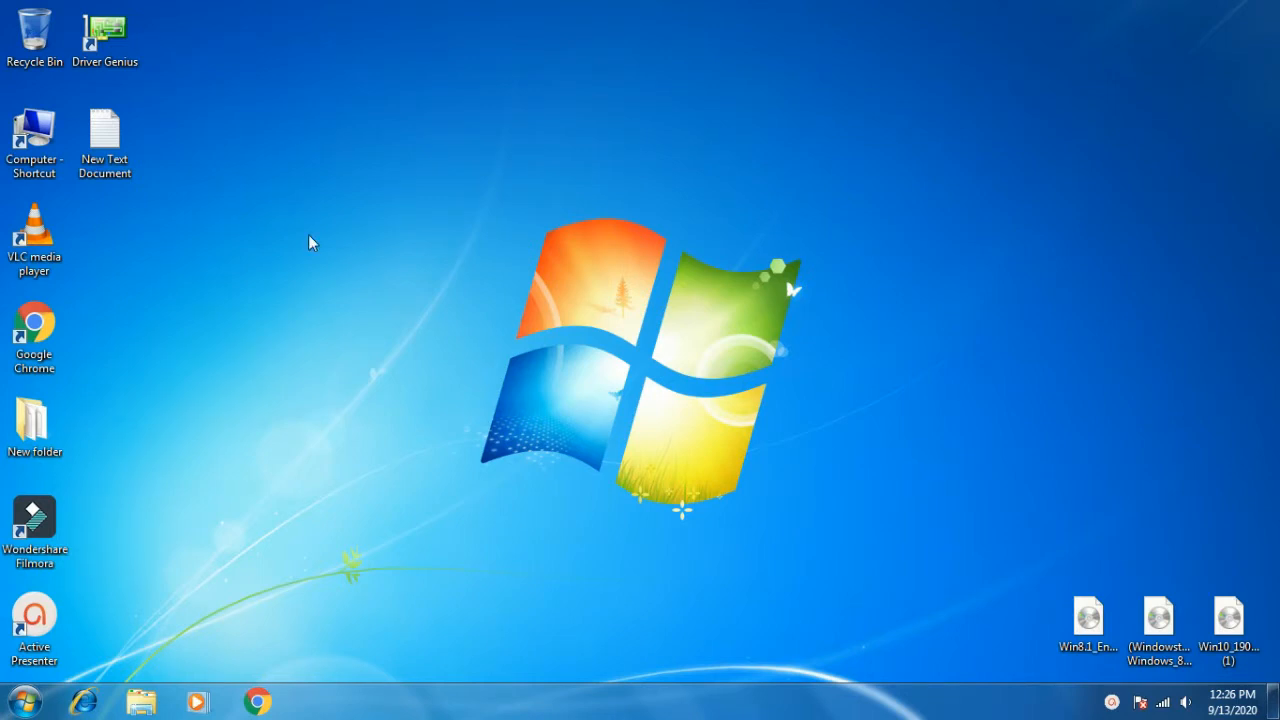
# Step: Copy the TheFilesLocker game link from the New Text Document on the desktop
pyautogui.doubleClick(104, 130)
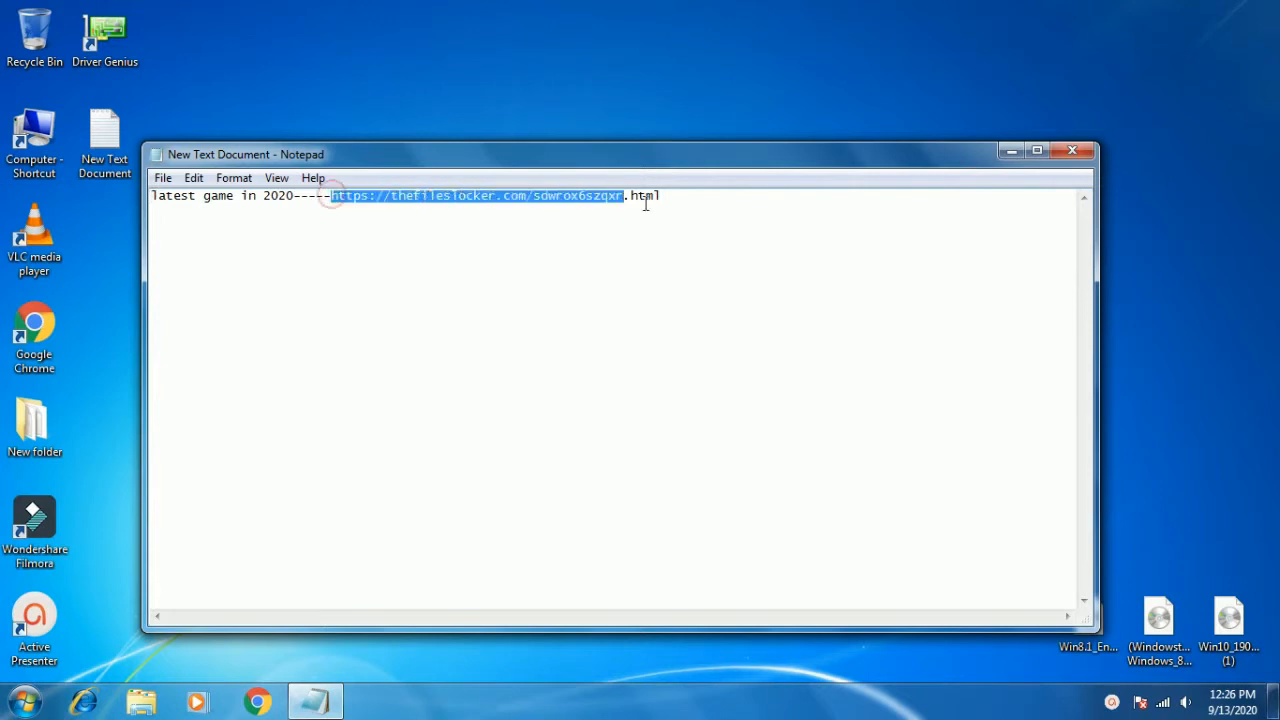
pyautogui.rightClick(644, 196)
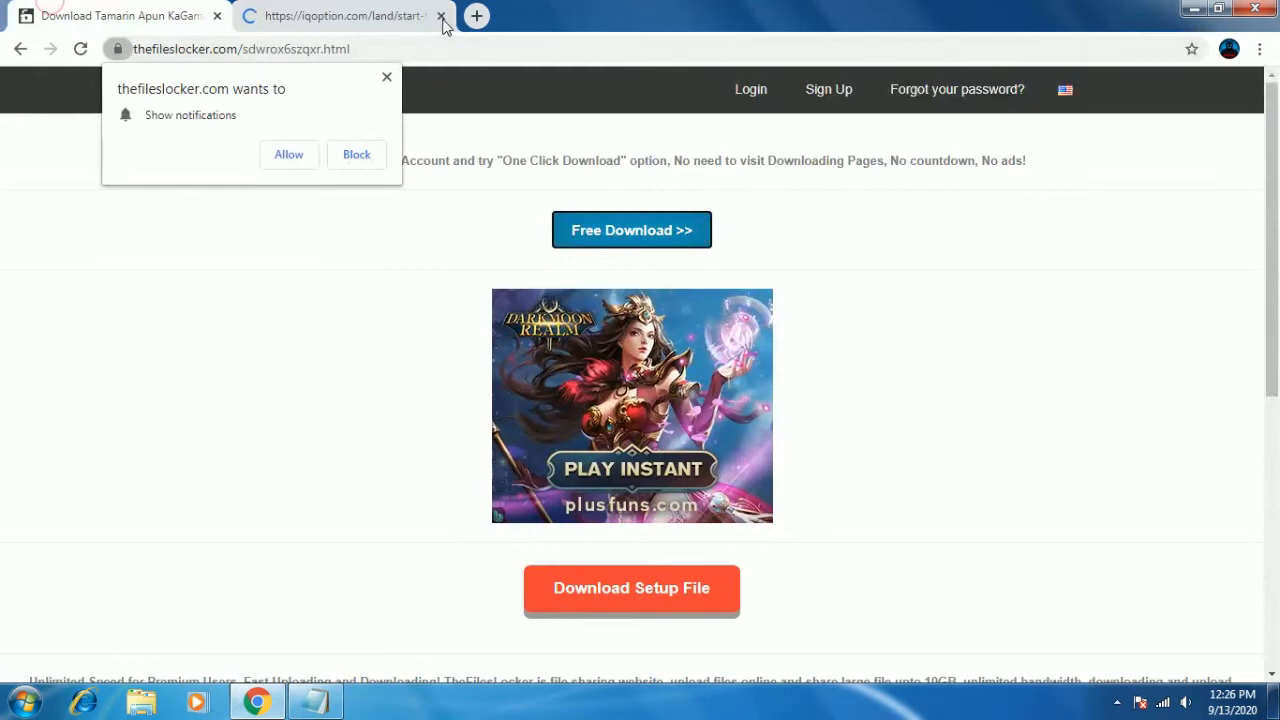
# Step: Close the pop-up ad and reach the Free Download page for the 4.6 GB Tamarin zip
pyautogui.click(440, 16)
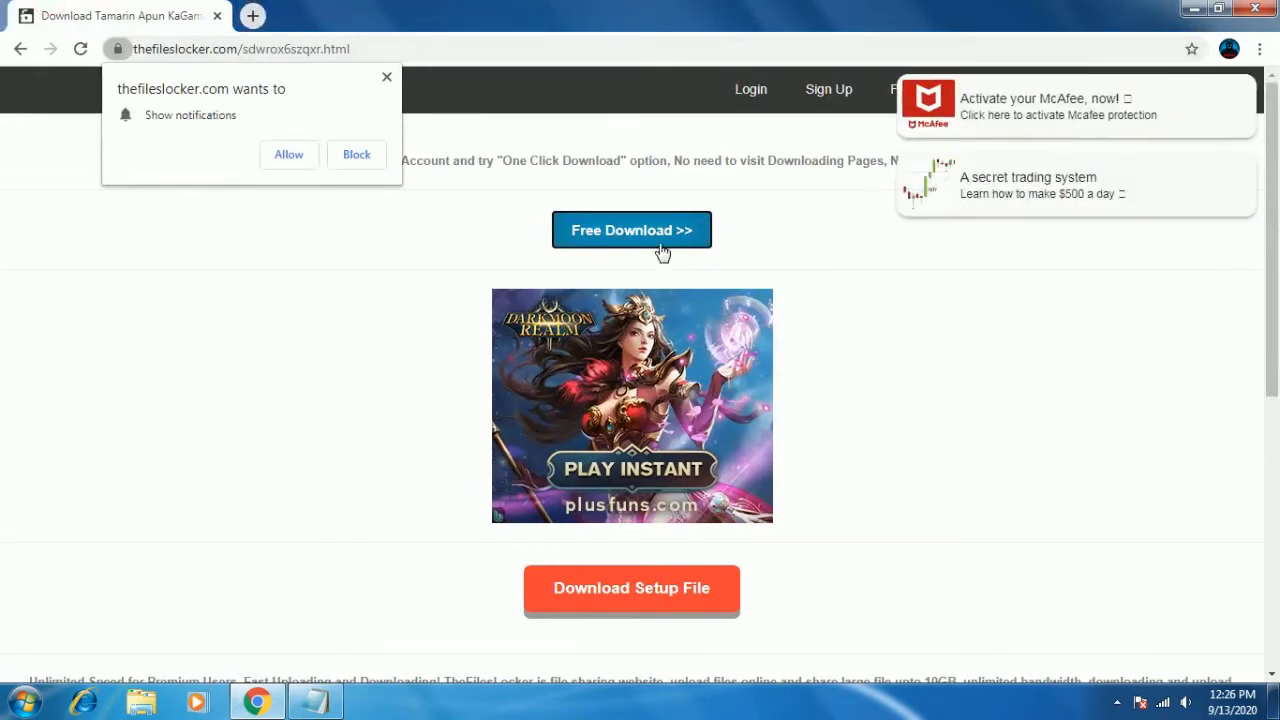
pyautogui.click(632, 230)
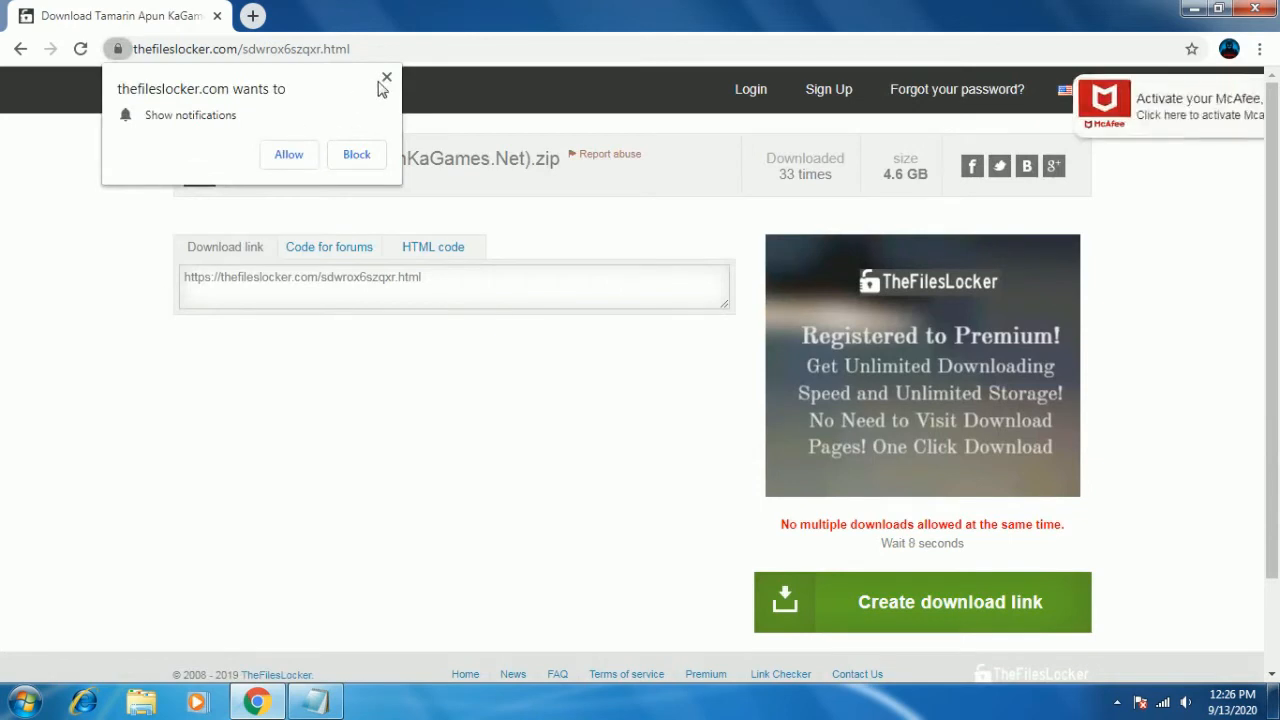
# Step: Dismiss the notification prompts and generate the zip's download link, closing the ad tab
pyautogui.click(386, 76)
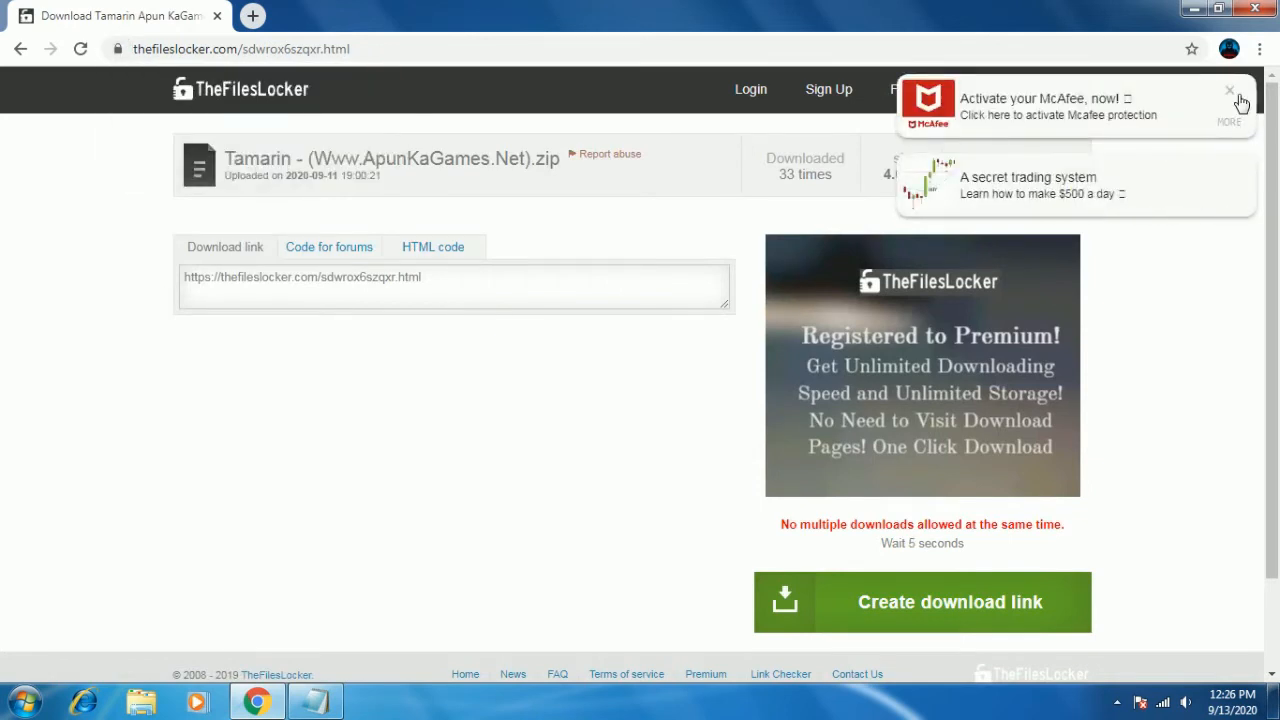
pyautogui.click(1230, 92)
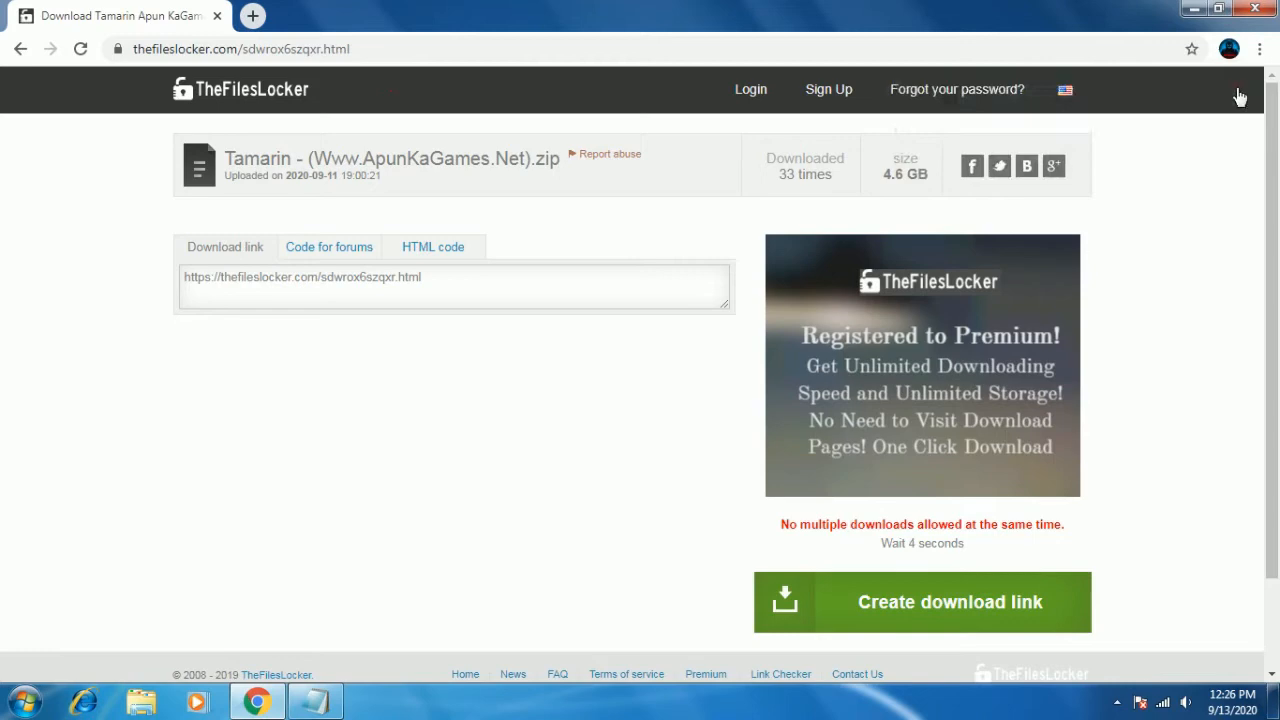
pyautogui.scroll(-3)
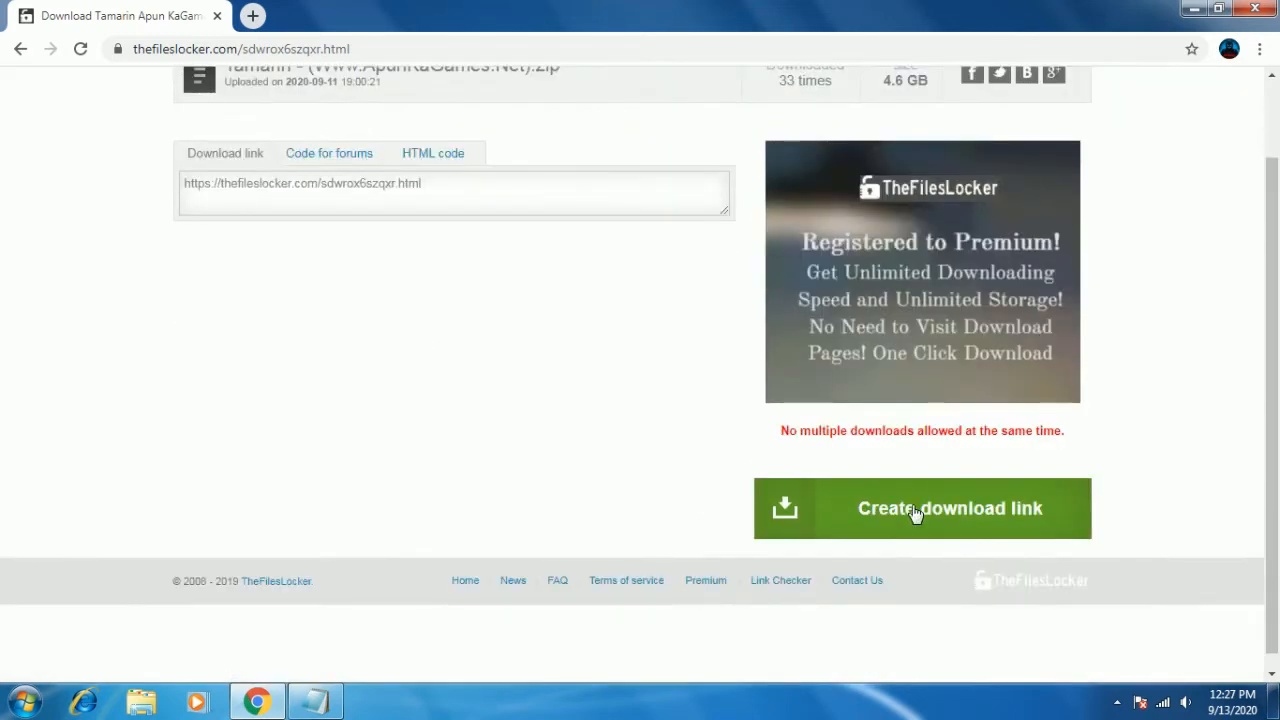
pyautogui.click(920, 508)
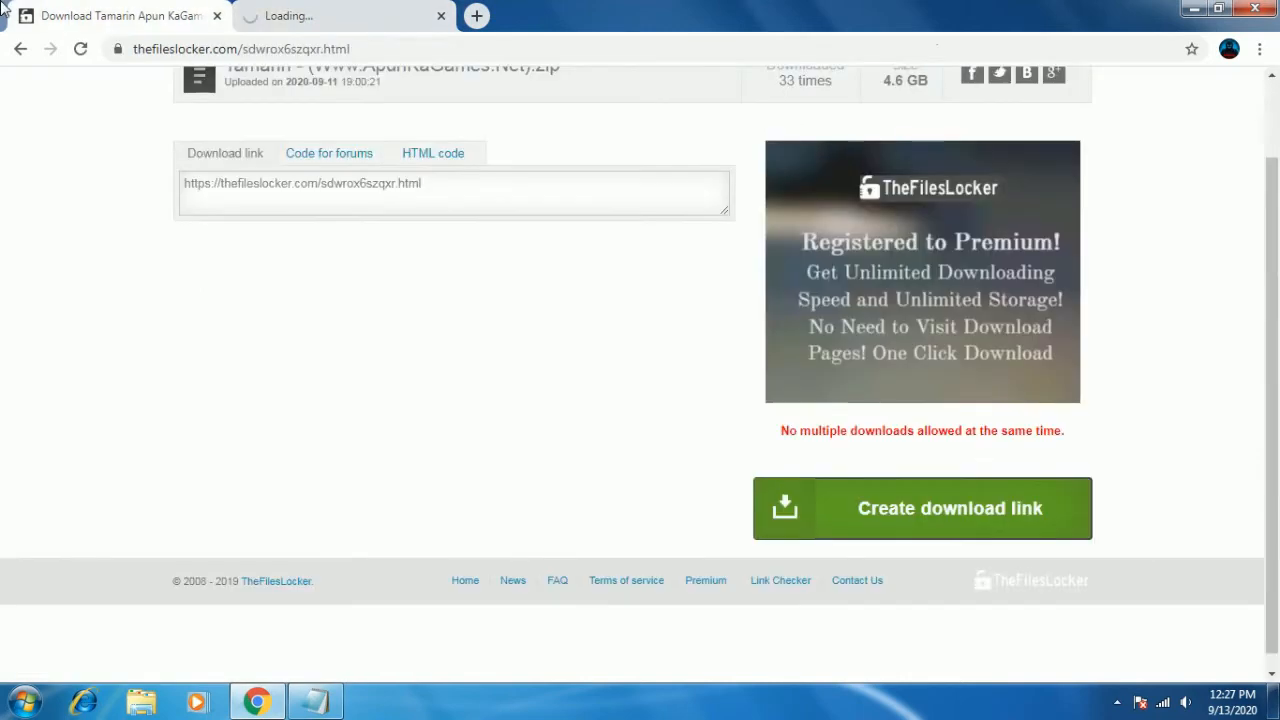
pyautogui.click(440, 16)
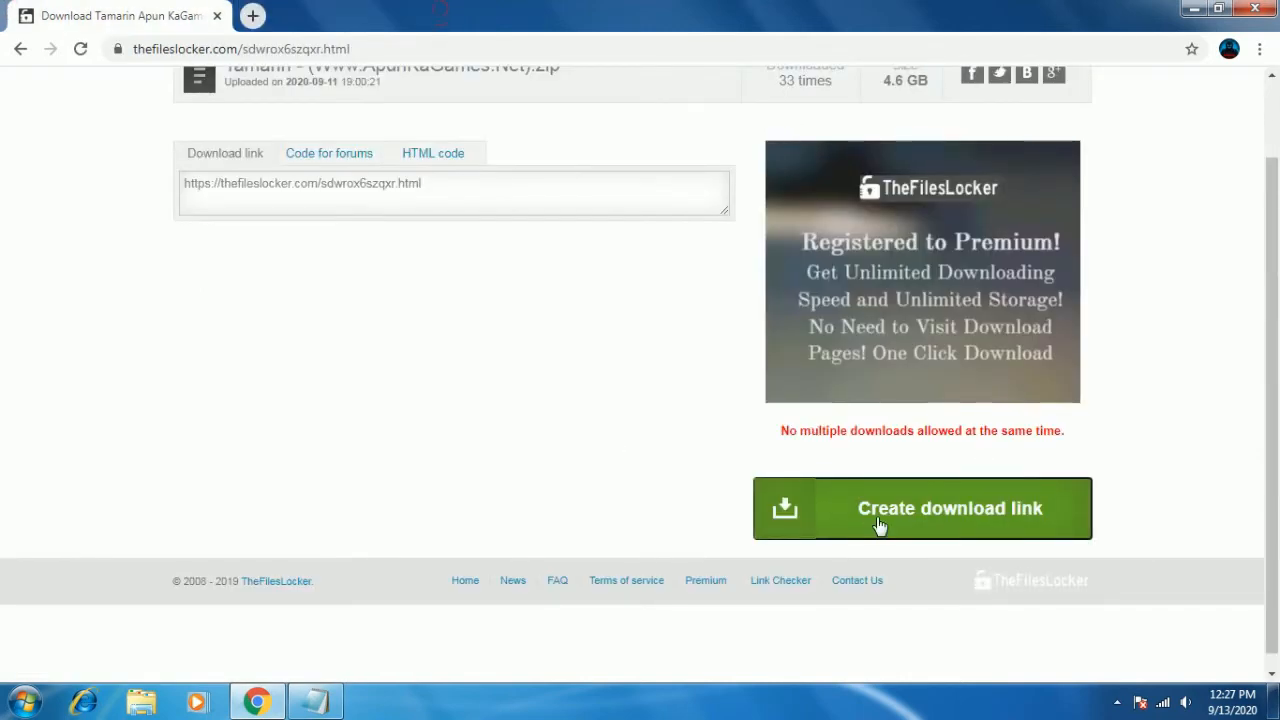
pyautogui.click(920, 508)
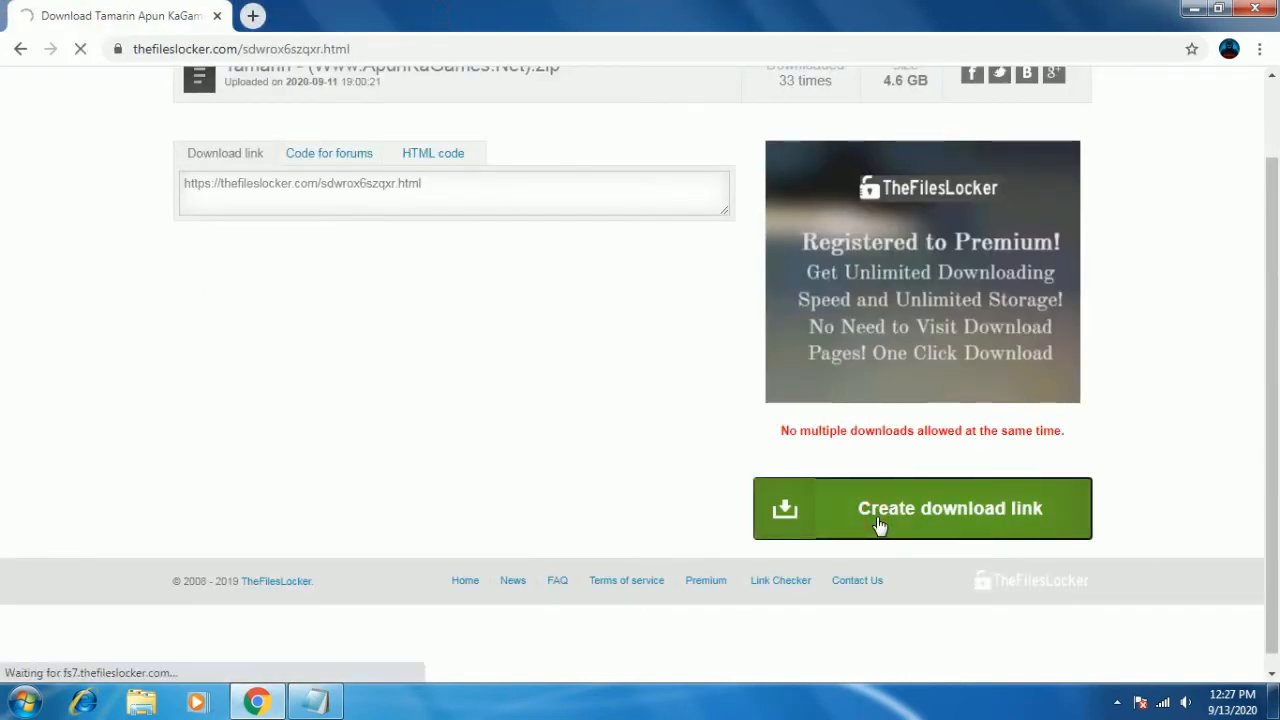
pyautogui.click(920, 508)
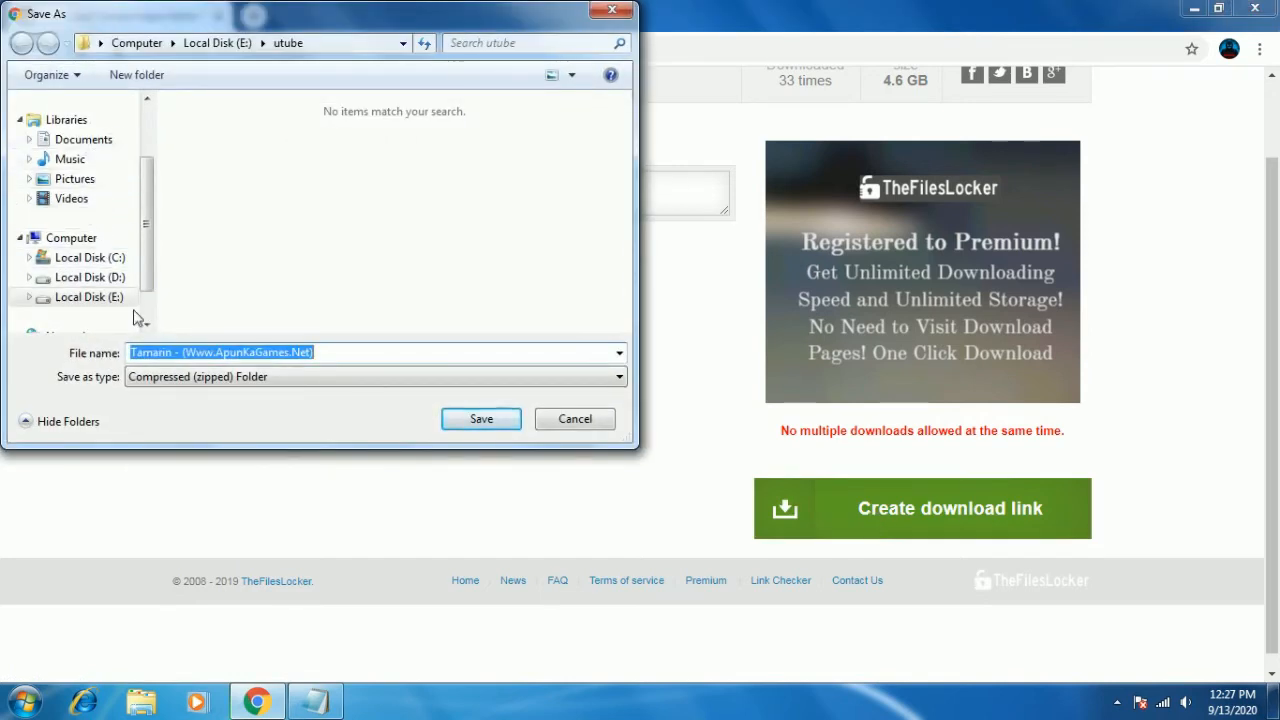
# Step: Save the Tamarin zip into the utube folder on drive E to start the download
pyautogui.click(480, 418)
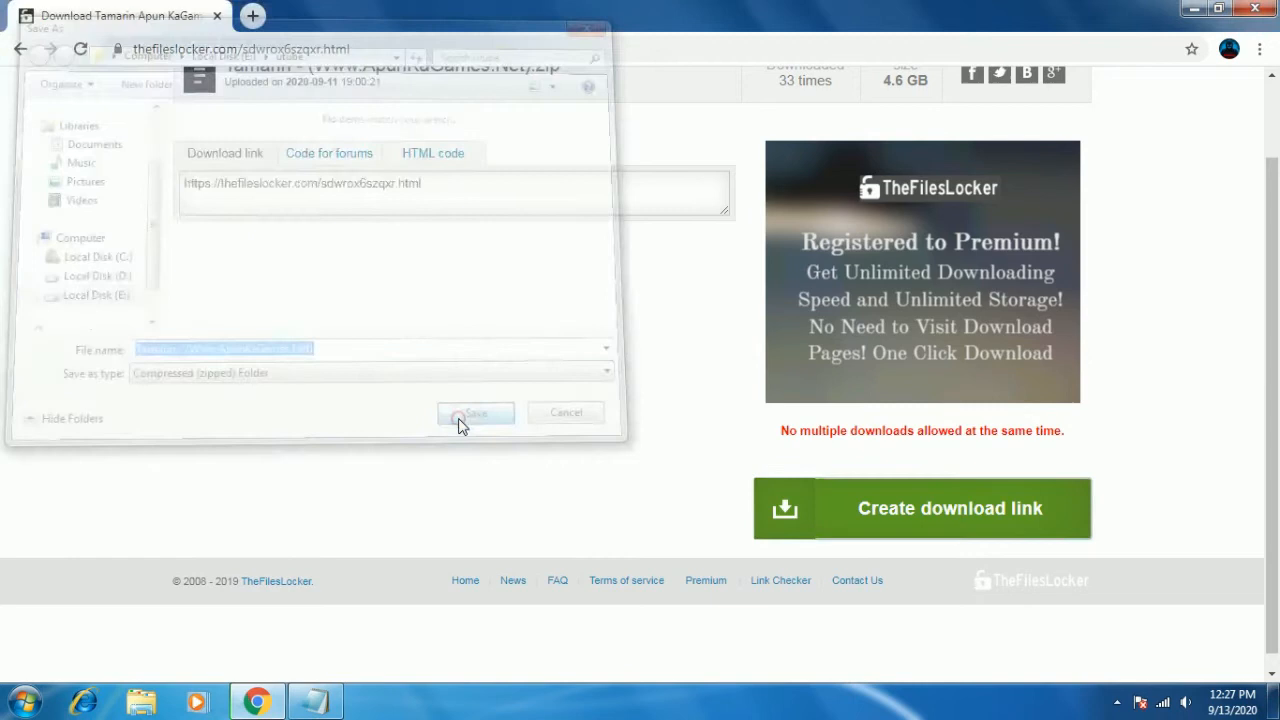
pyautogui.click(476, 412)
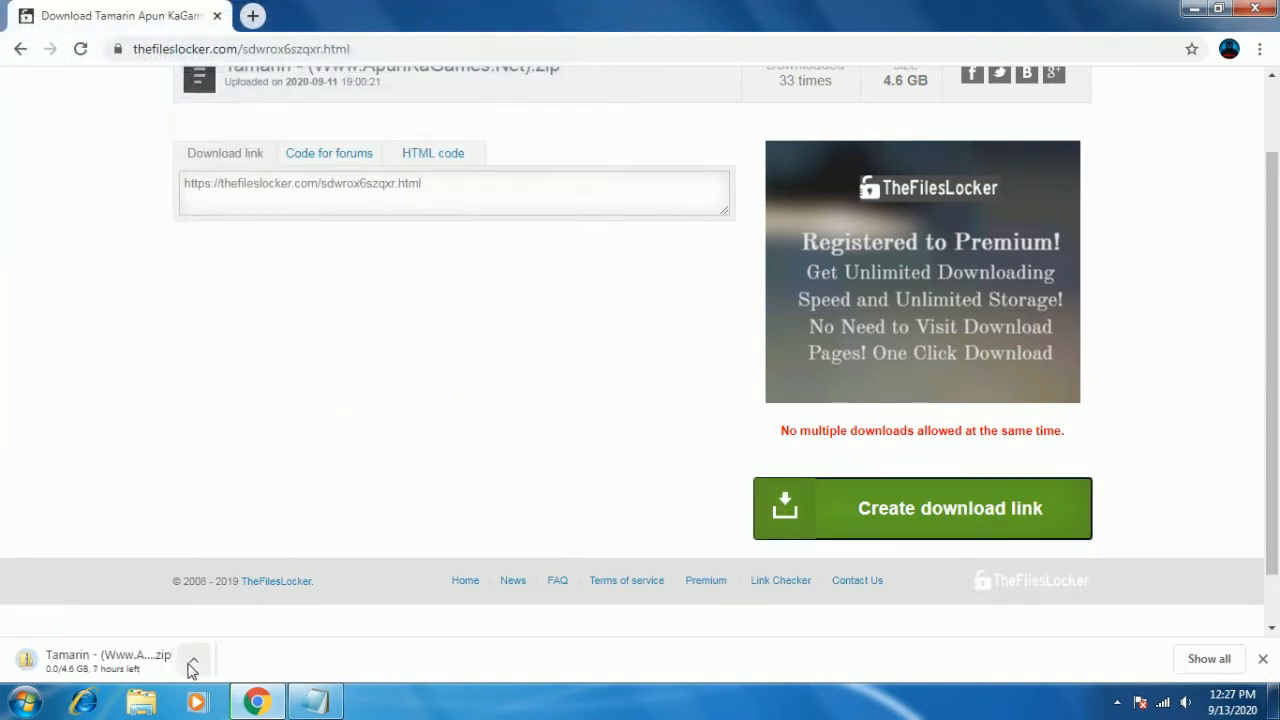
# Step: Cancel the Tamarin zip download from Chrome's download bar
pyautogui.click(192, 660)
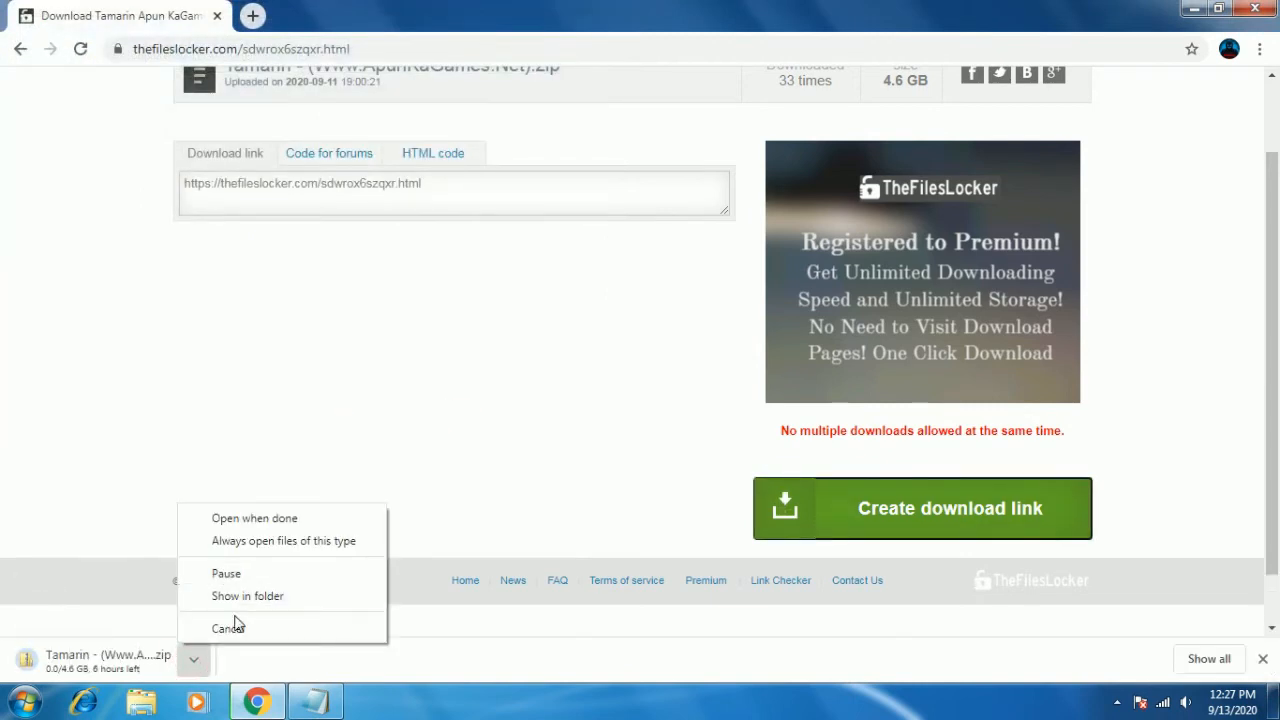
pyautogui.click(228, 628)
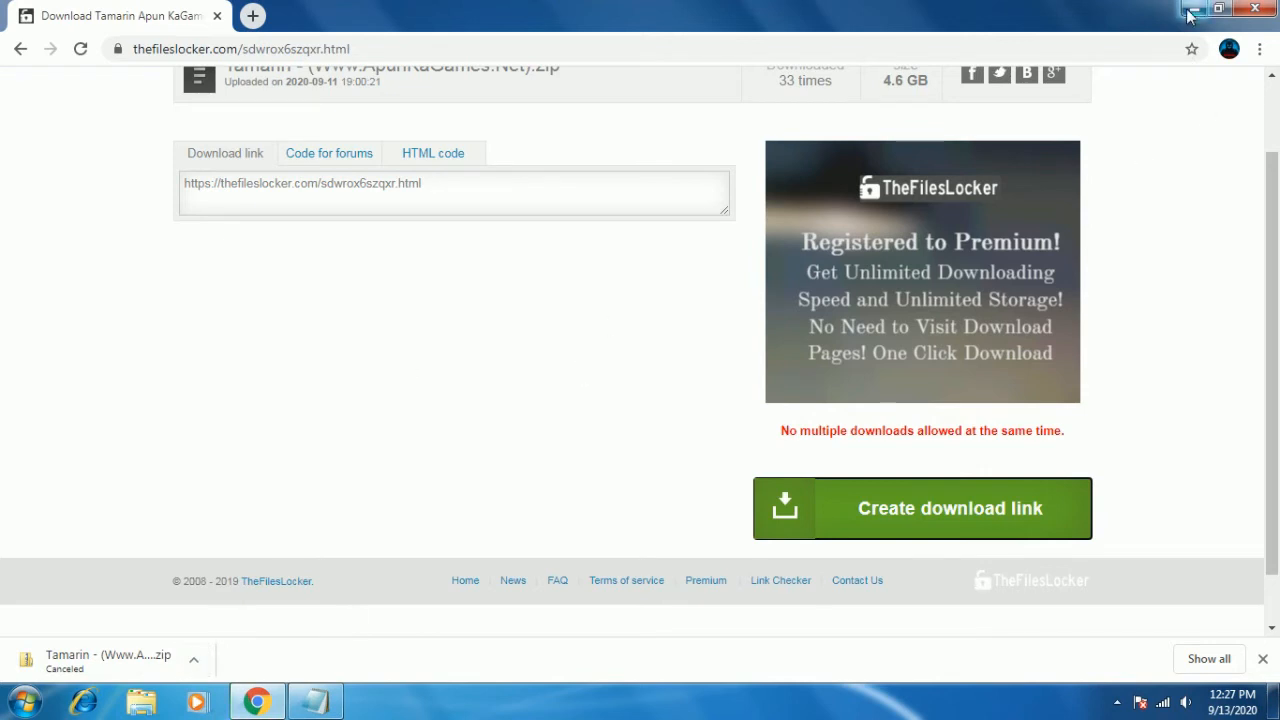
pyautogui.moveTo(4, 696)
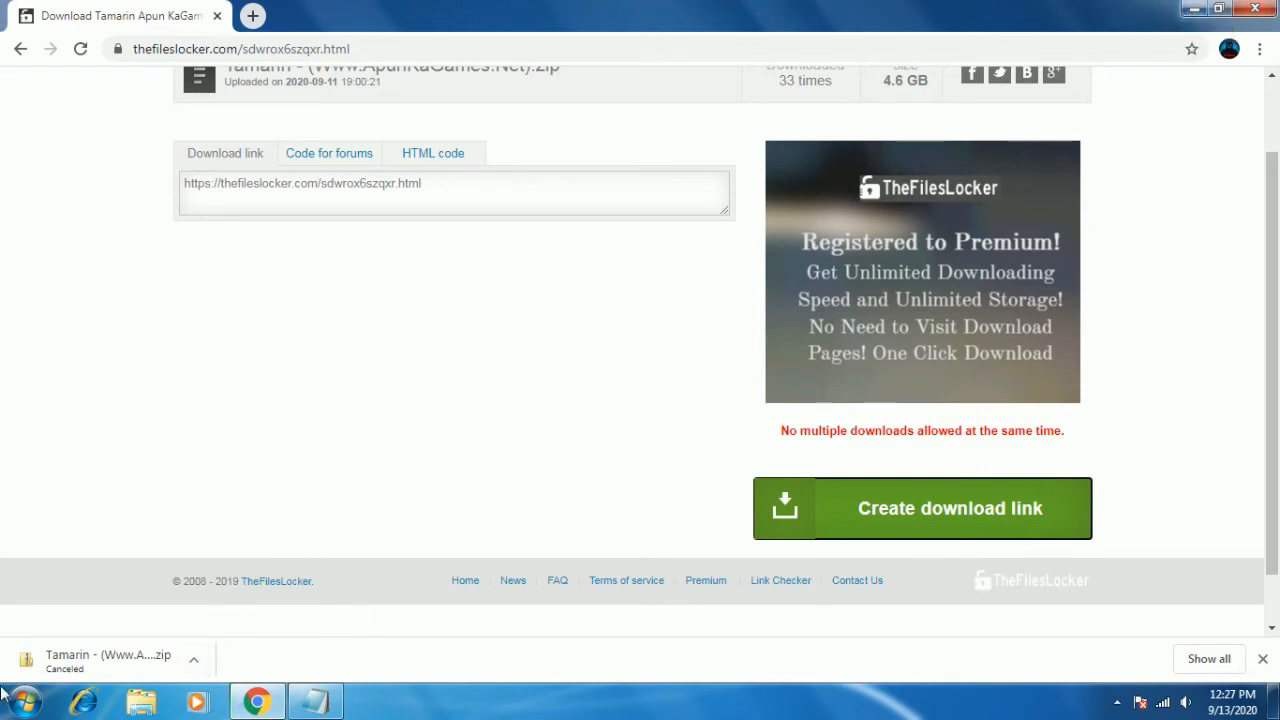